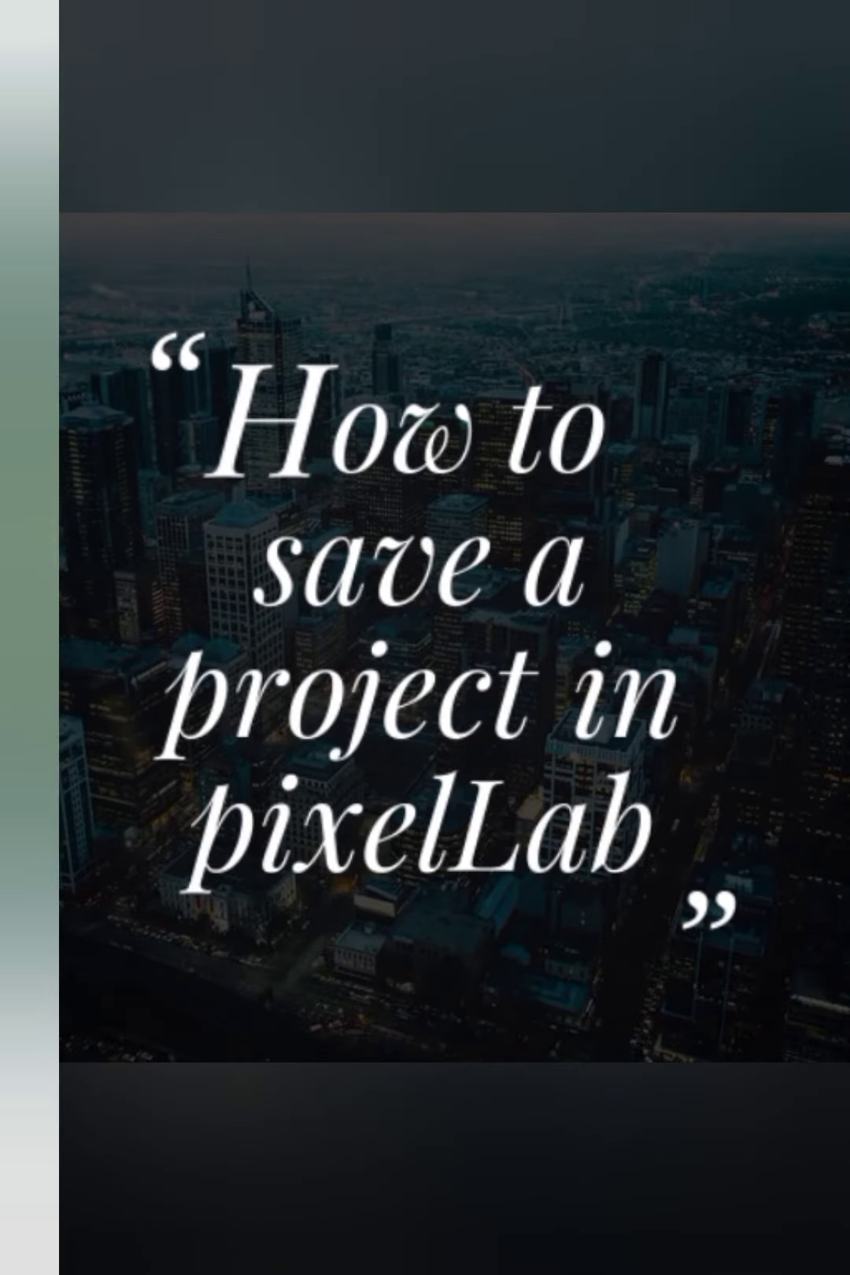
Step: Add a placeholder text object to the gradient canvas and show its text tools
click(220, 98)
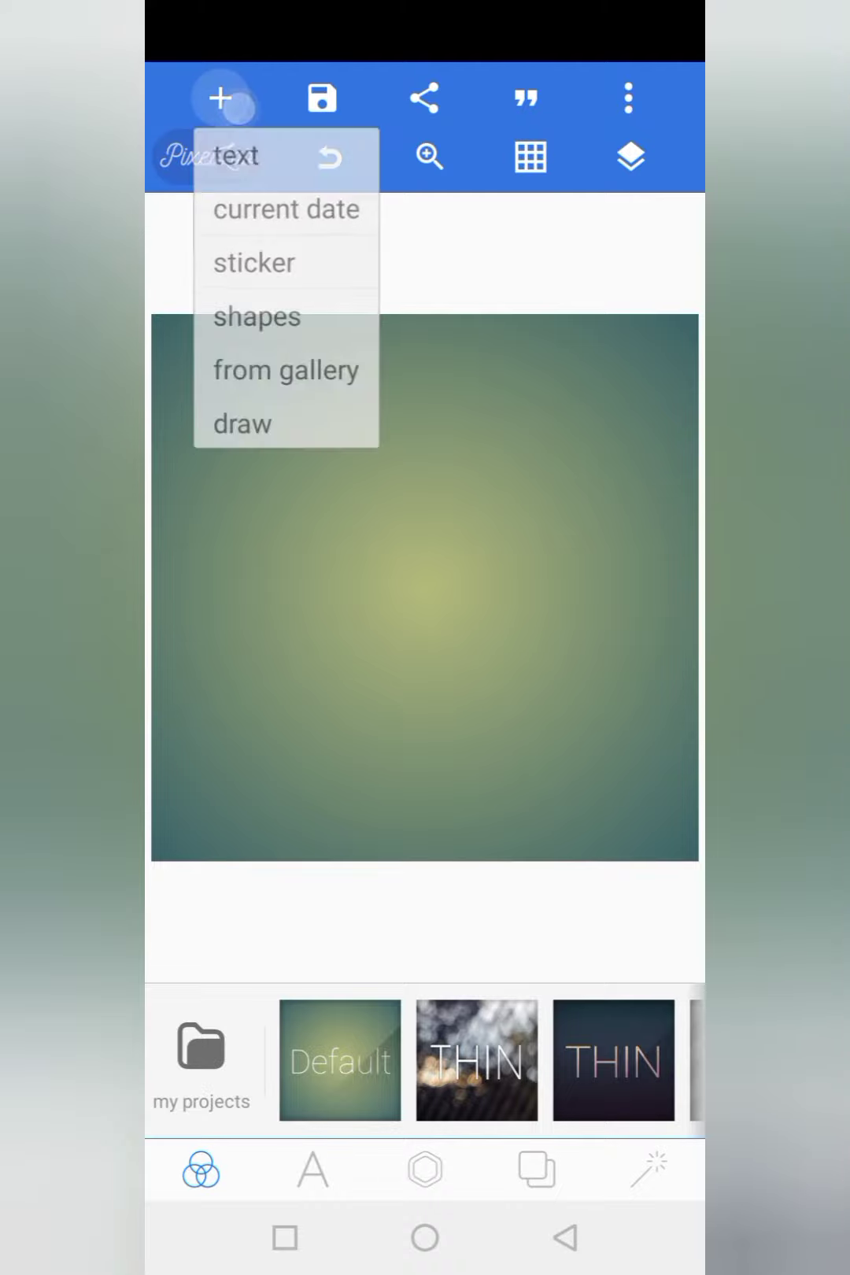
click(237, 156)
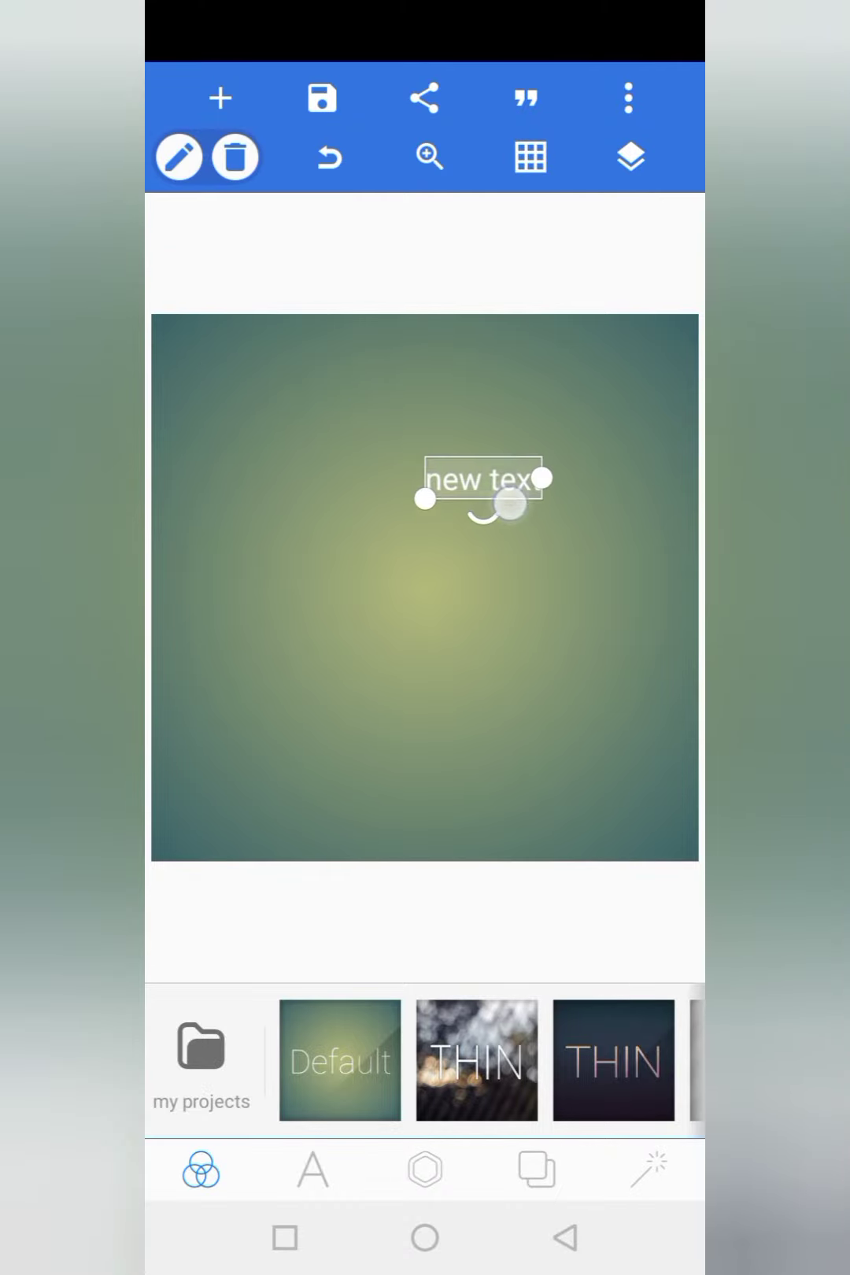
click(311, 1171)
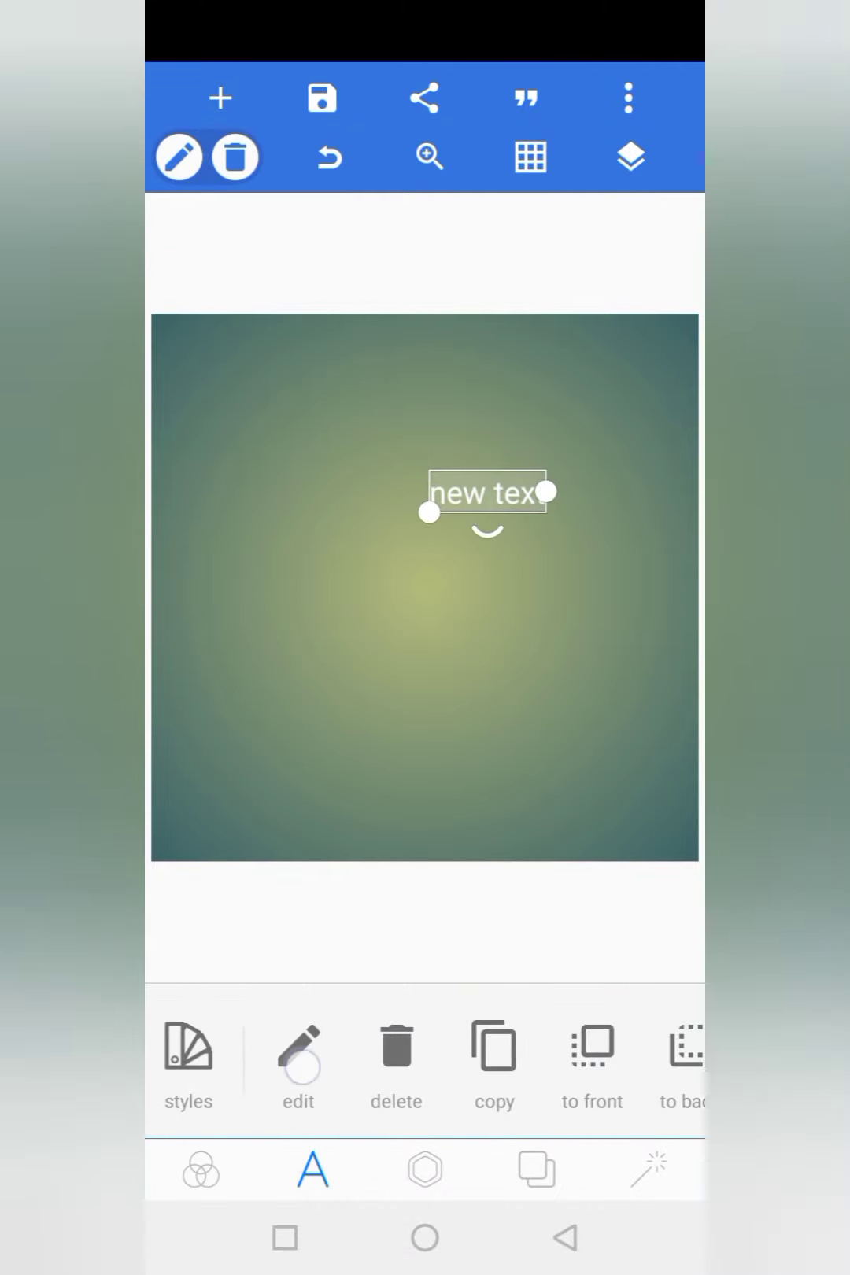
Step: Replace the placeholder text with 'horlaworld', discarding the first typed attempt
click(297, 1049)
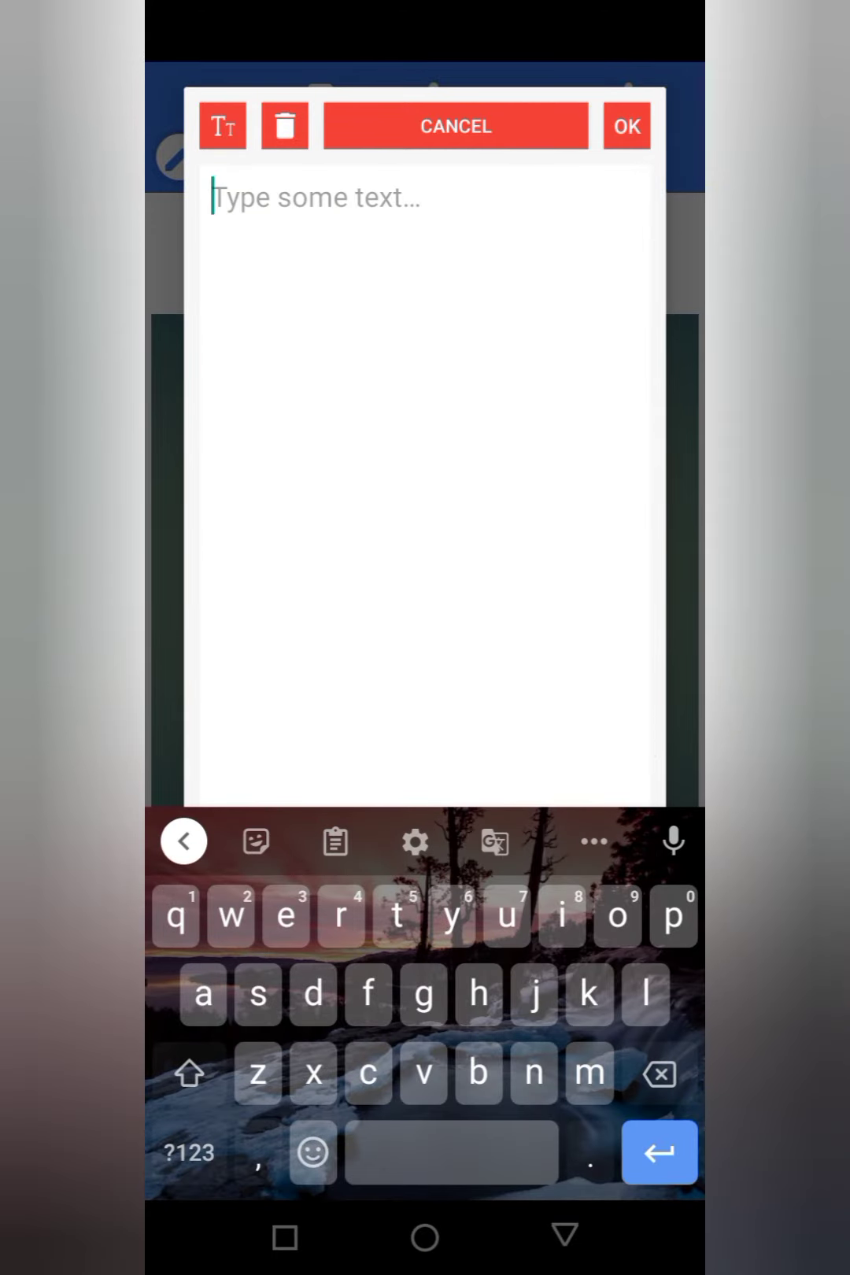
text(hello)
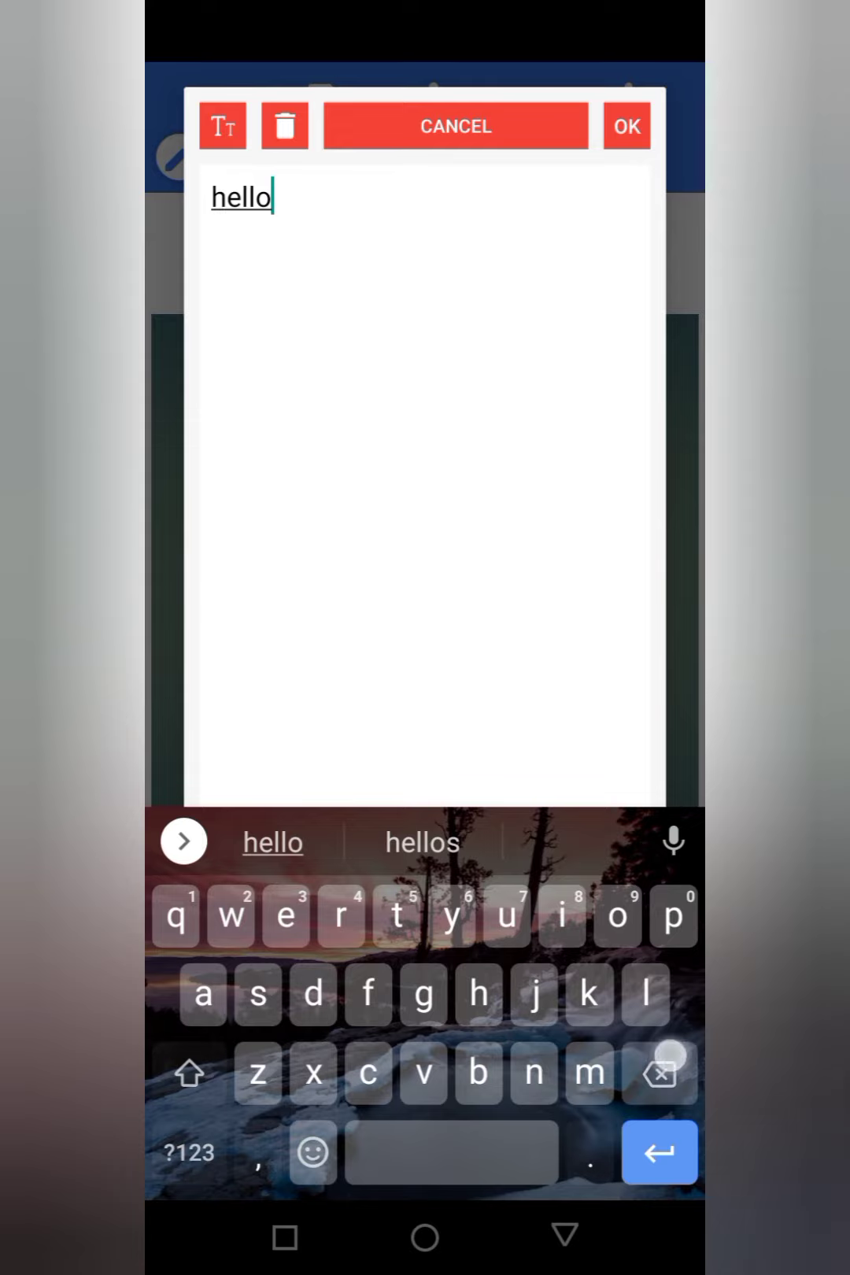
click(658, 1073)
text(orlaworld)
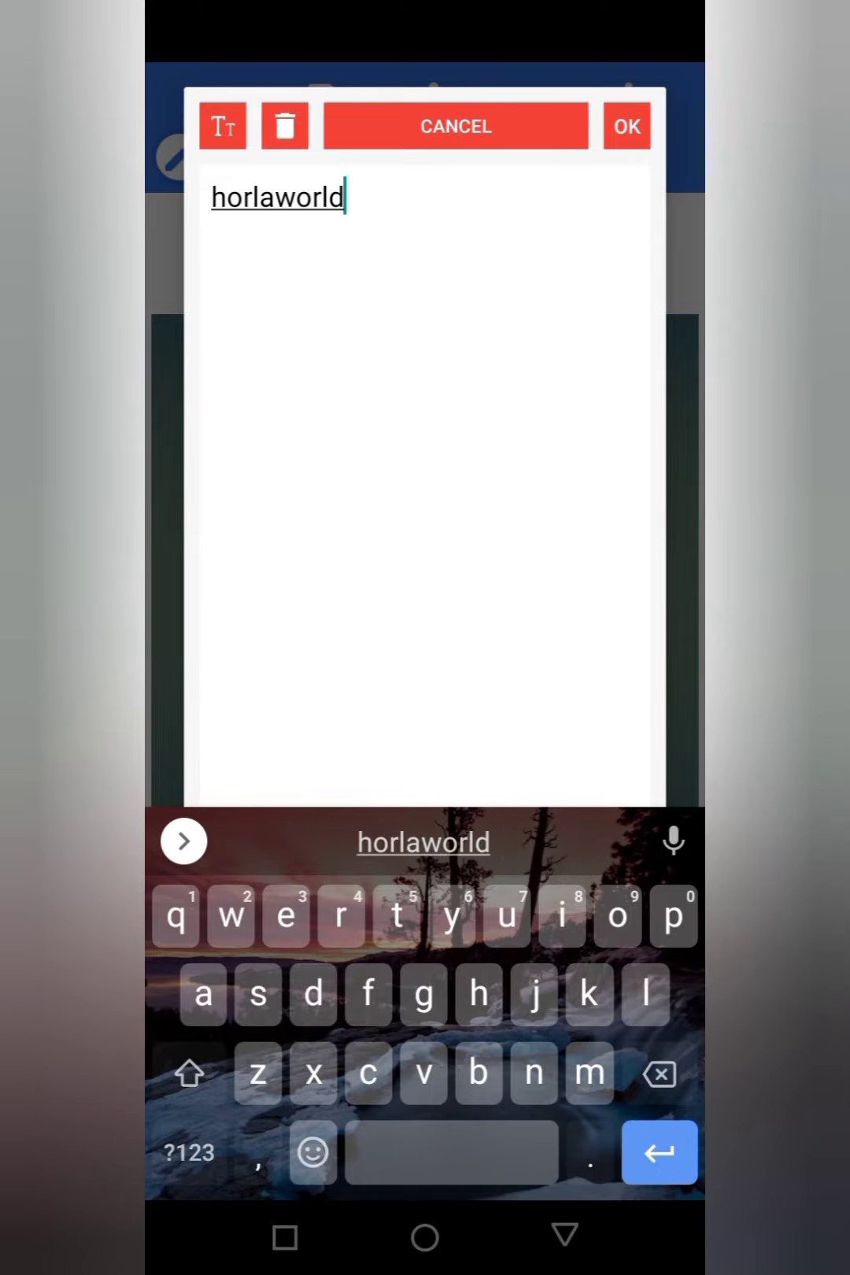
click(625, 125)
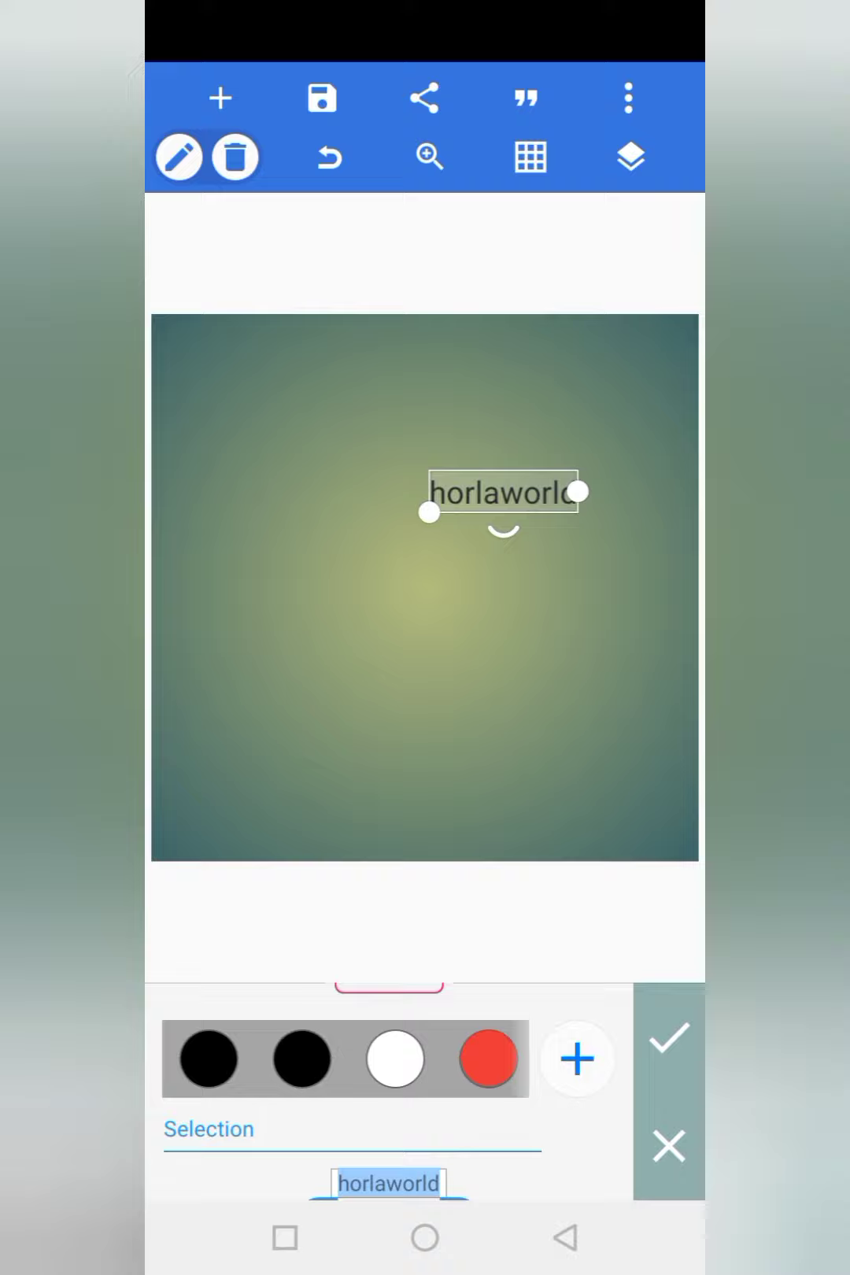
Step: Drag the resize handle to scale 'horlaworld' across most of the canvas
drag(429, 511, 245, 564)
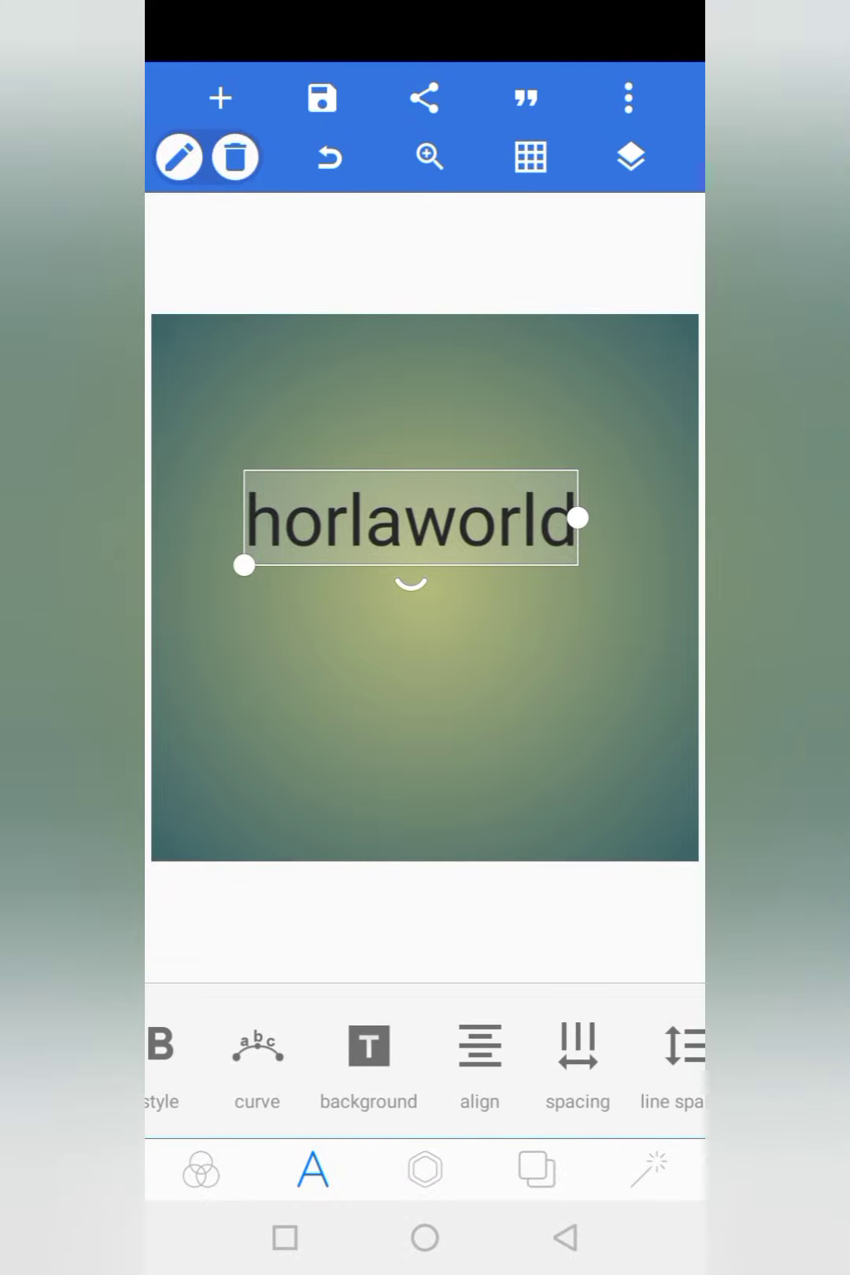
Step: Save the design as an editable project named 'hor1'
click(321, 98)
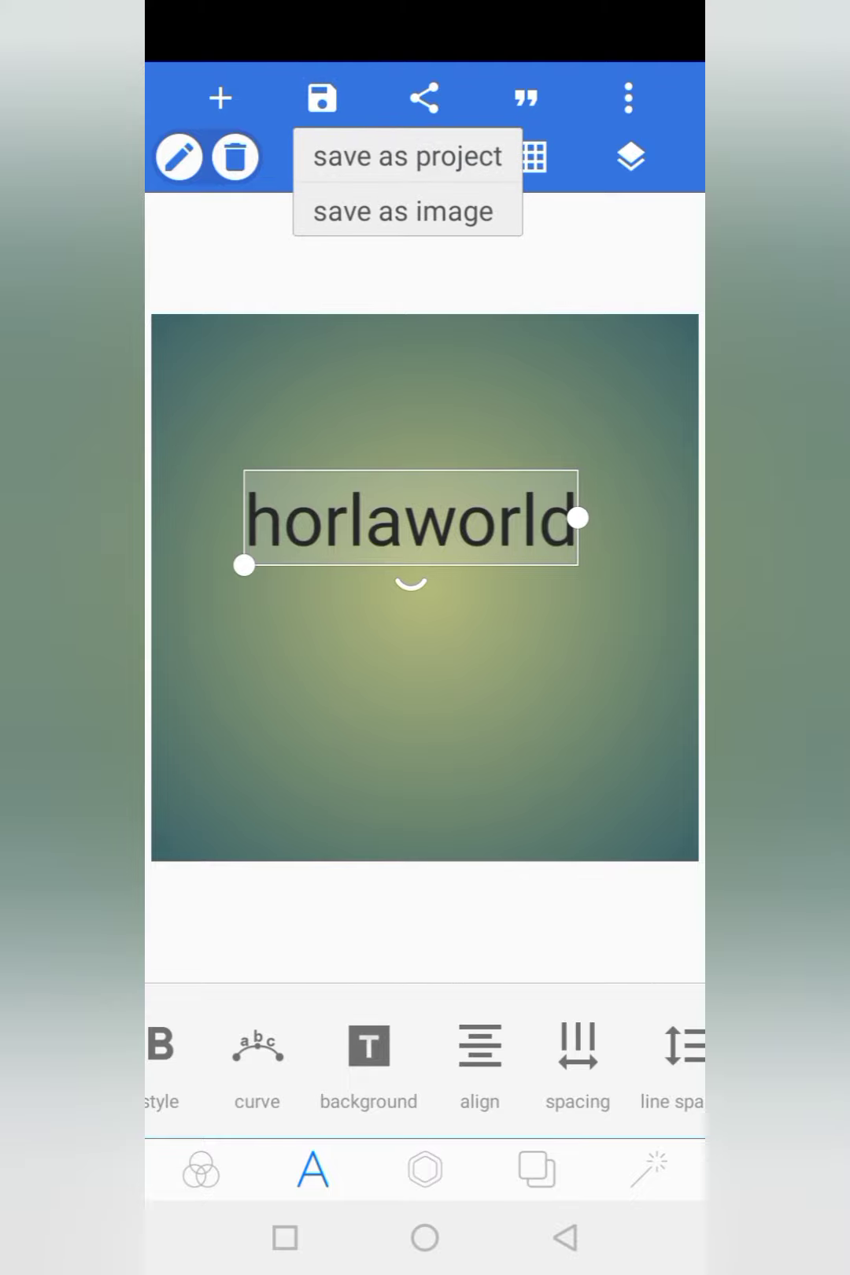
click(408, 155)
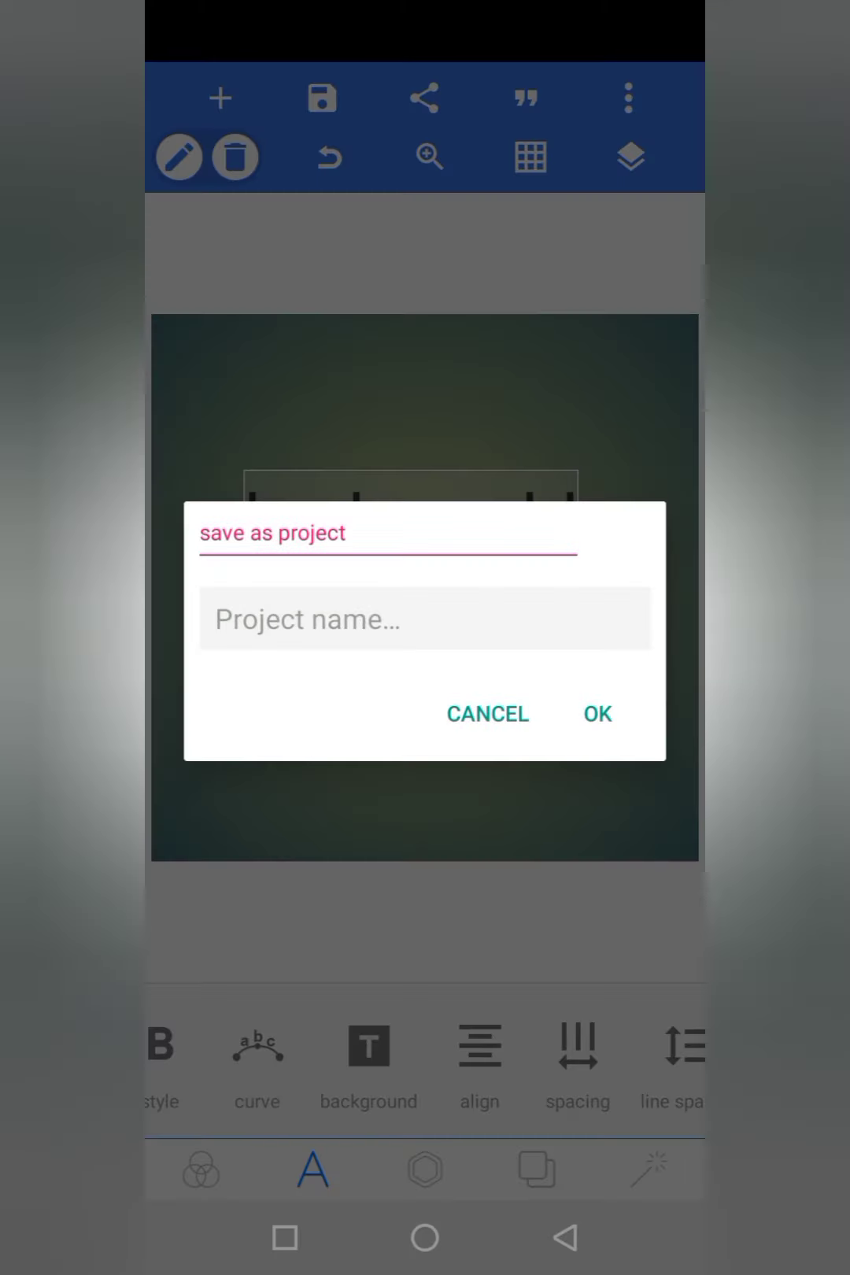
text(h)
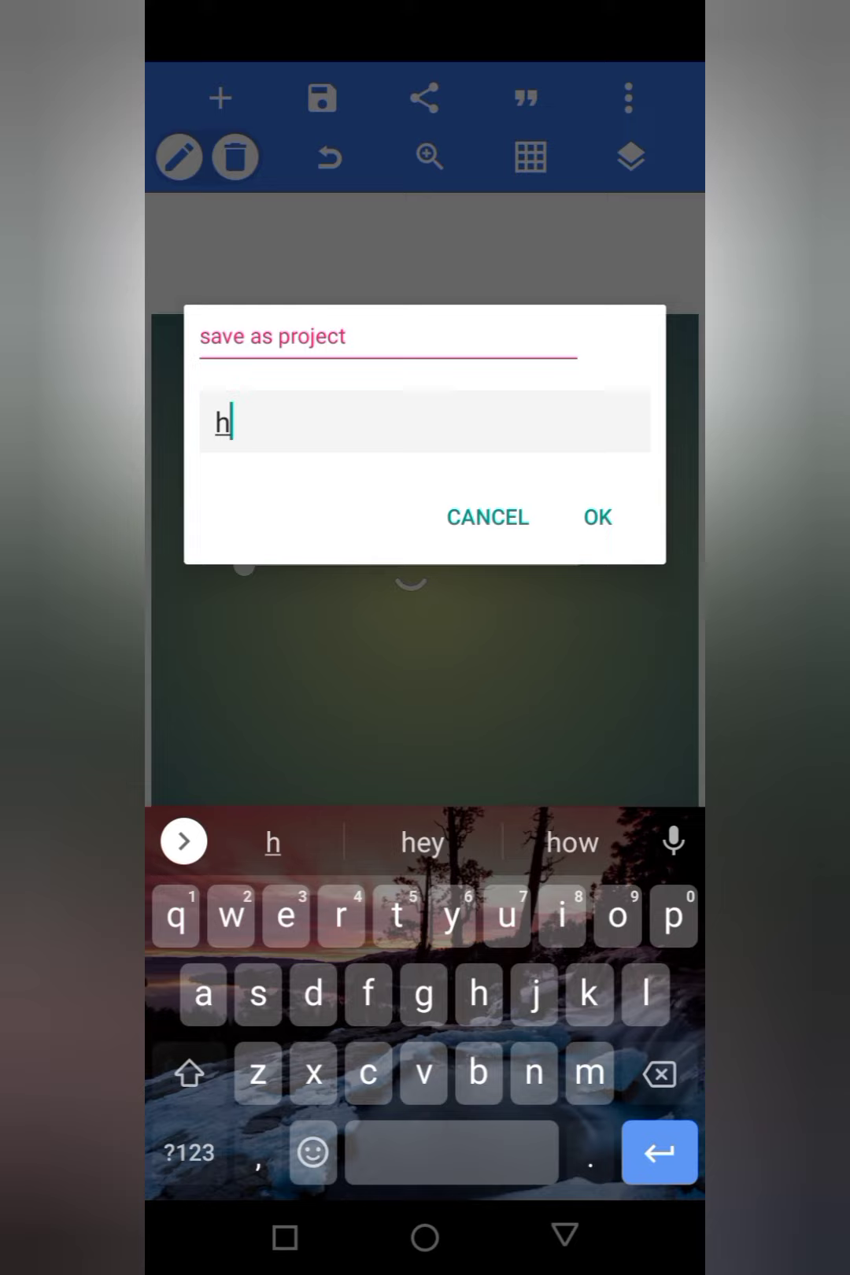
text(or)
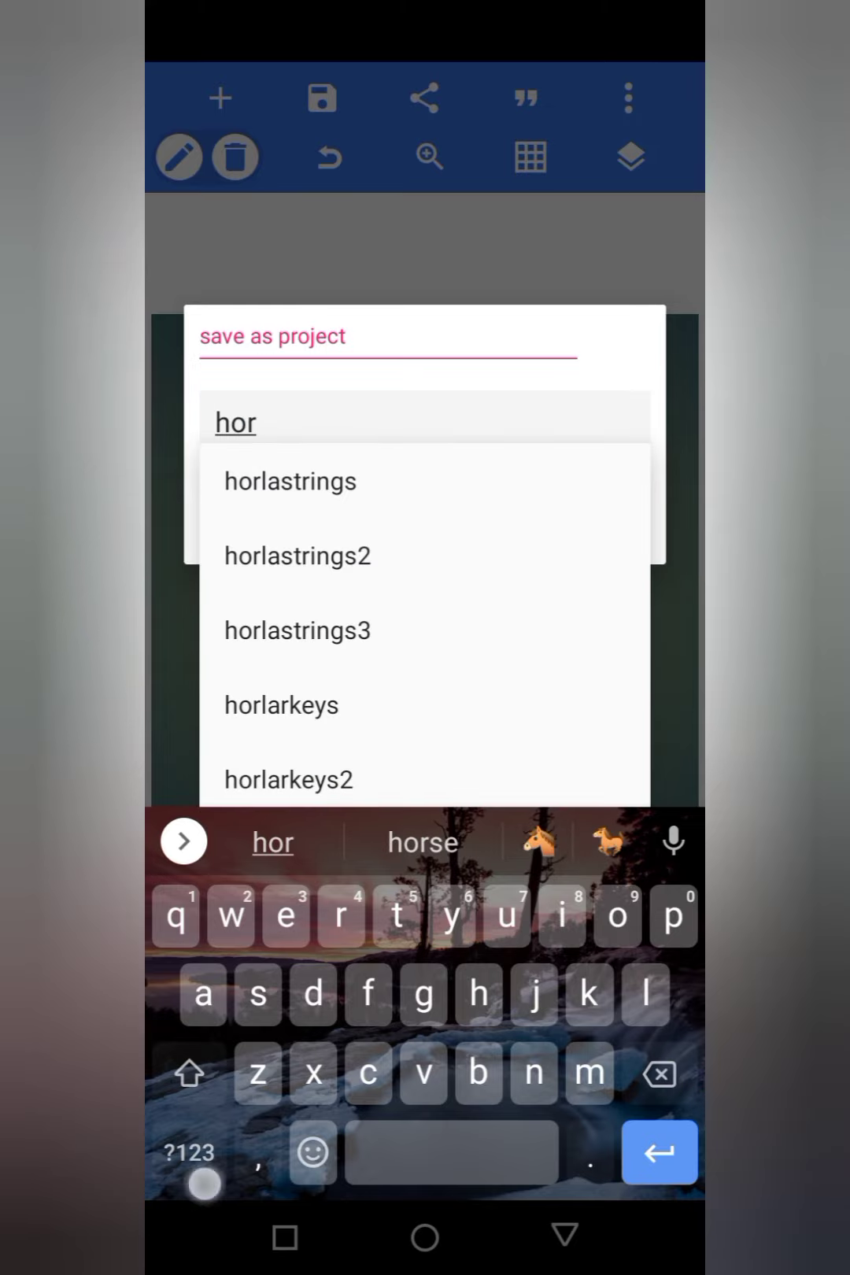
text(1)
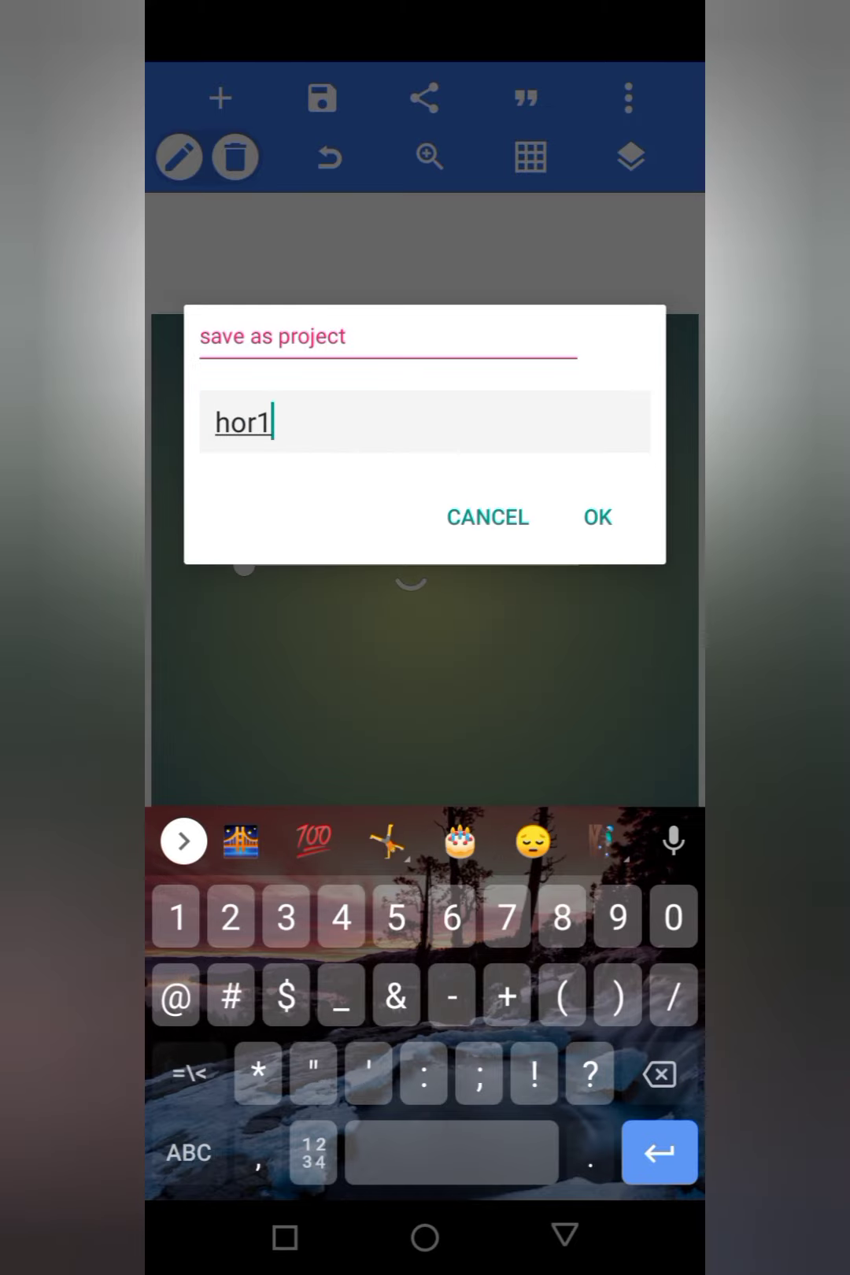
click(596, 517)
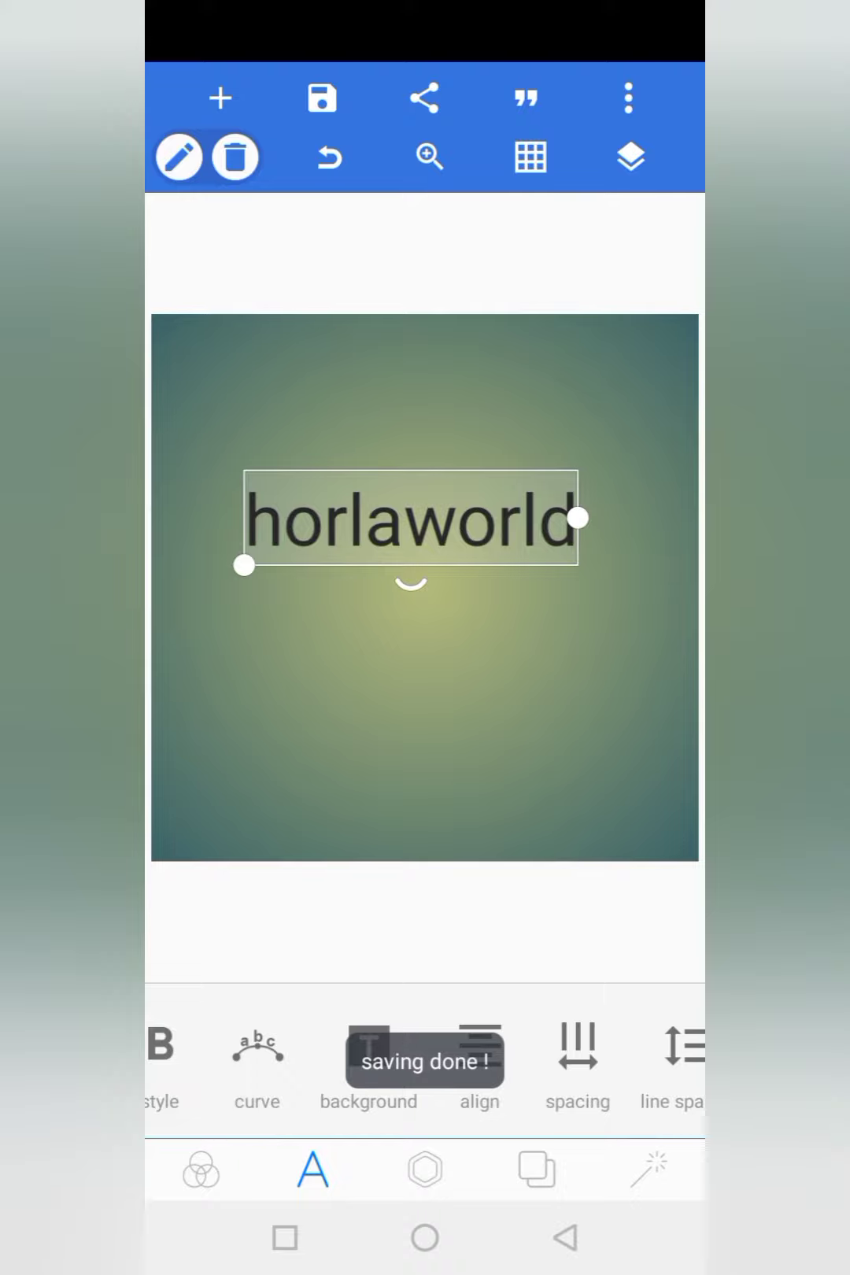